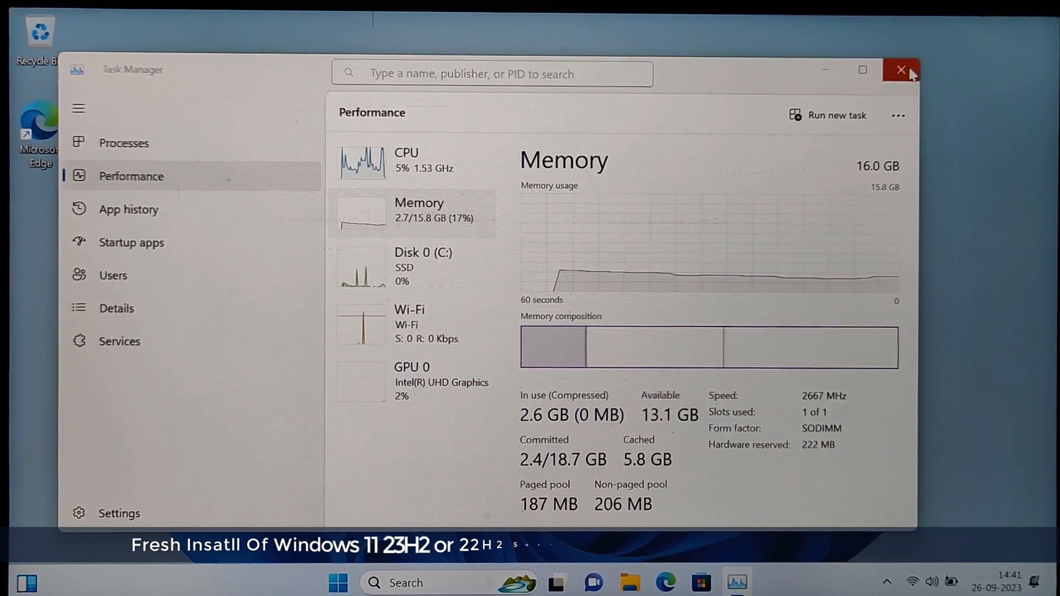
mouse_move(900, 70)
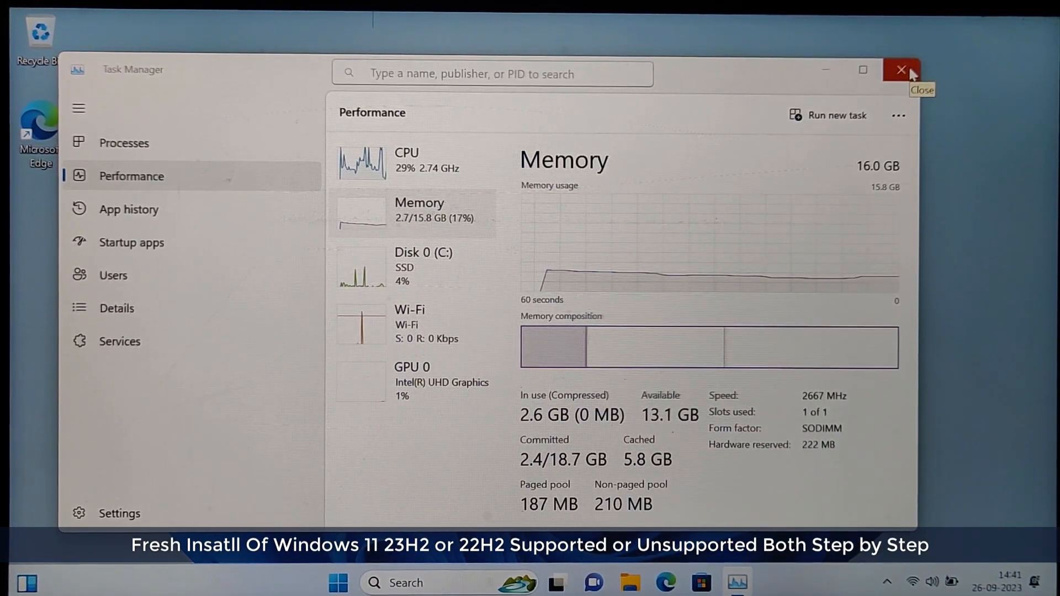
- Close Task Manager and open microsoft.com/software-download/windows11 showing release 22H2 in Chrome
click(901, 69)
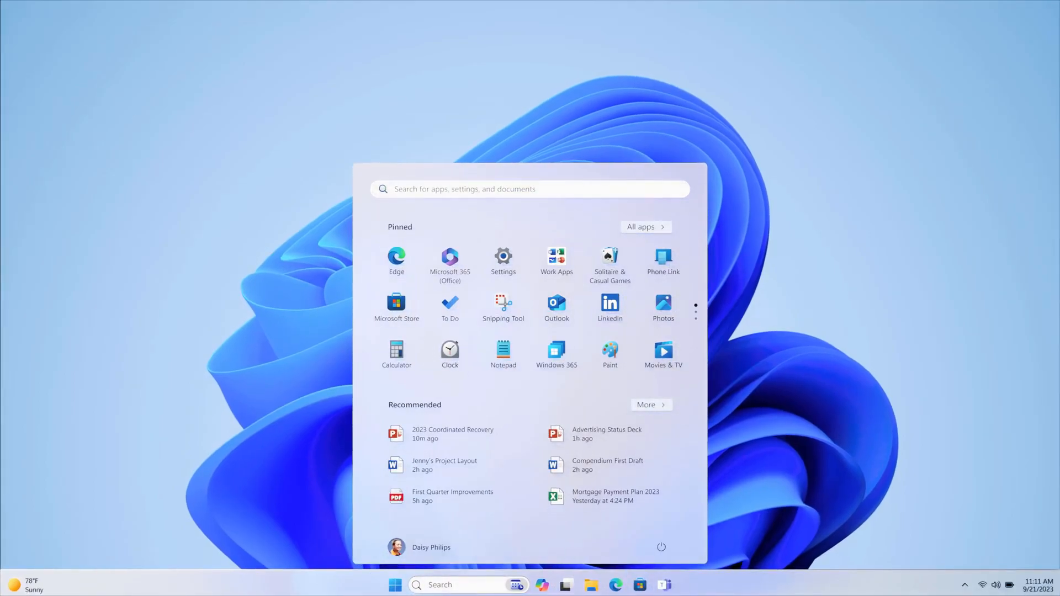
click(662, 307)
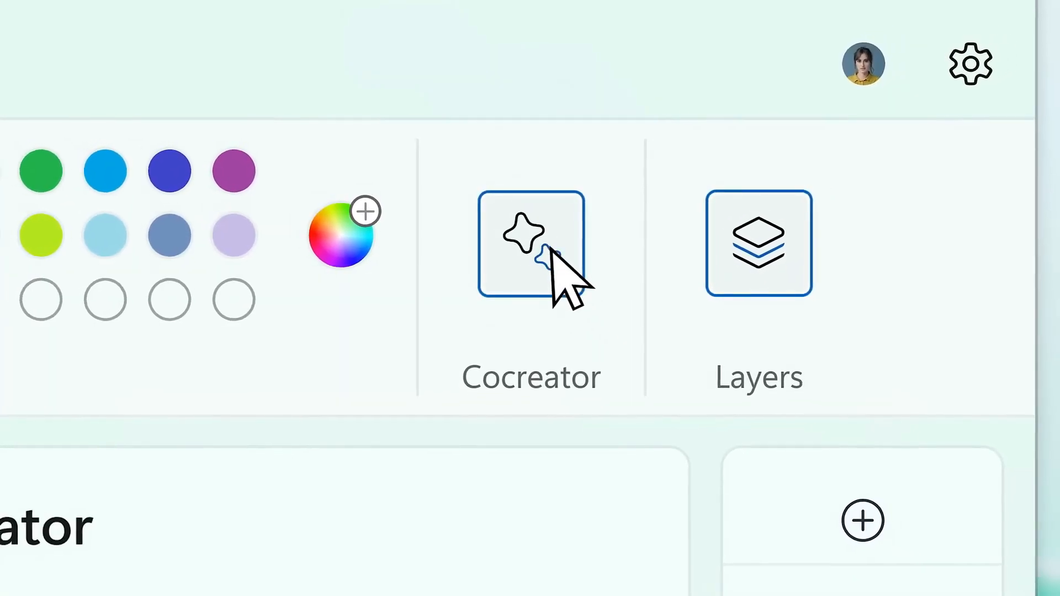
click(531, 243)
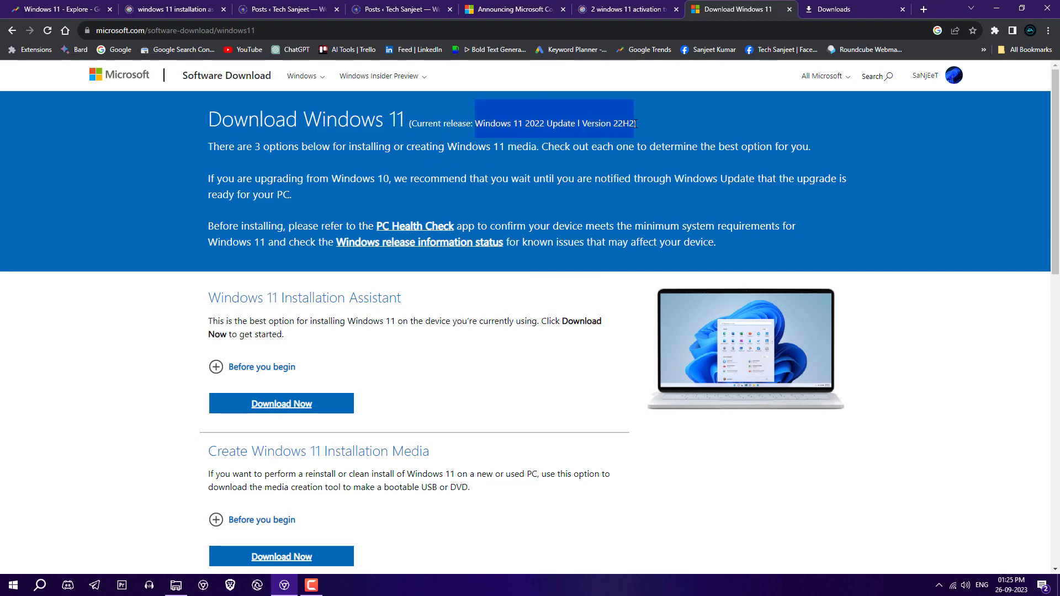
- Select Windows 11 (multi-edition ISO) and generate the 64-bit English ISO download
scroll(down, 3)
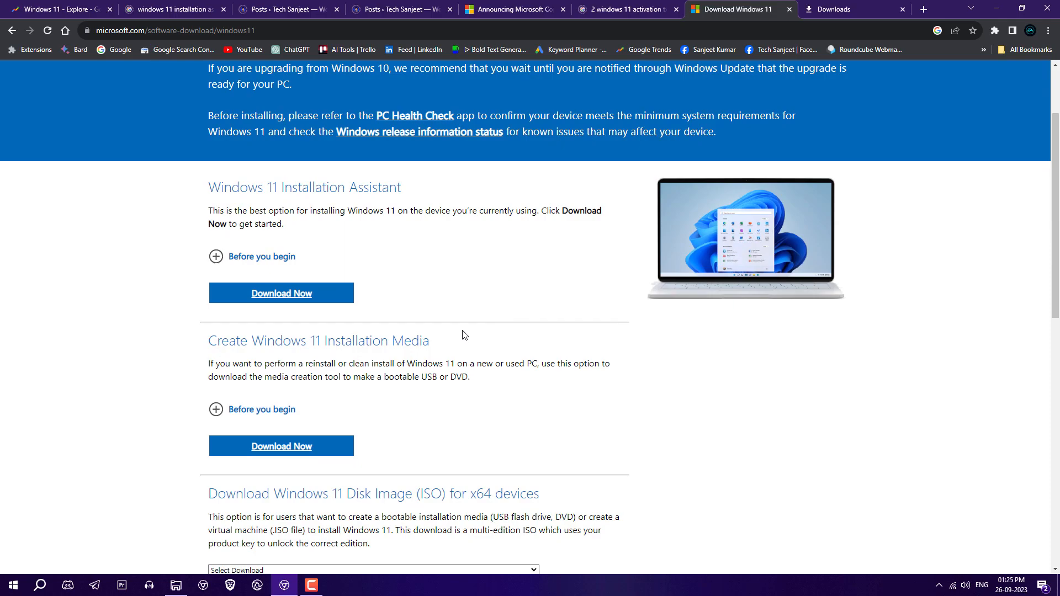
scroll(down, 3)
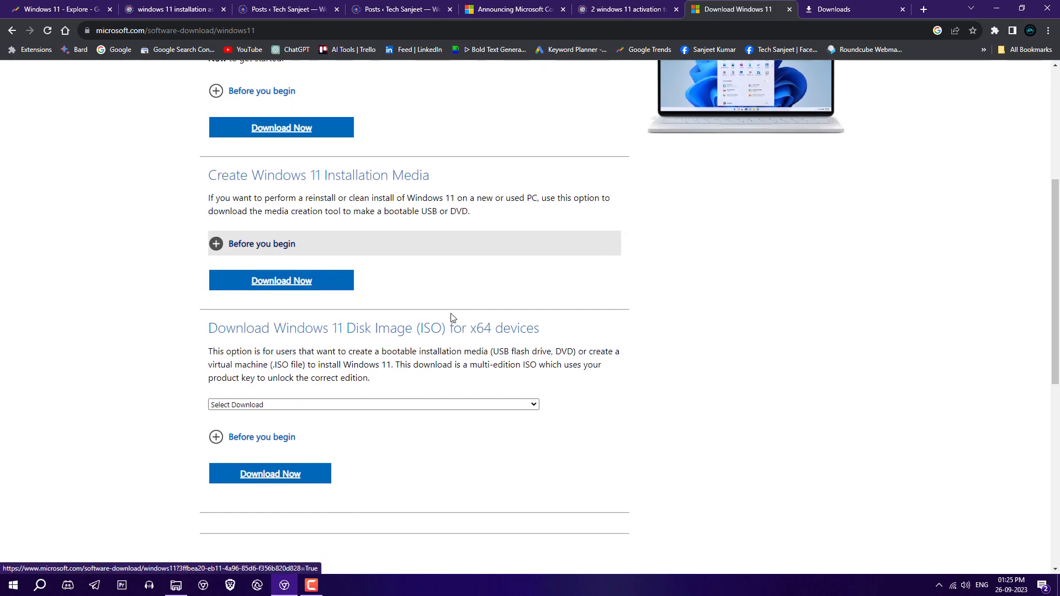
click(373, 404)
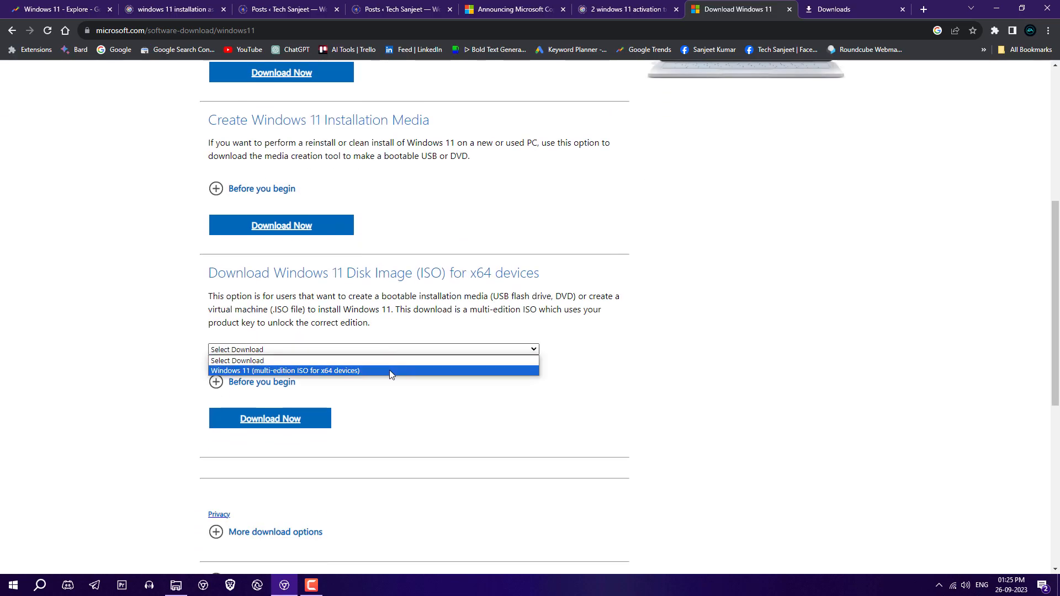
click(285, 370)
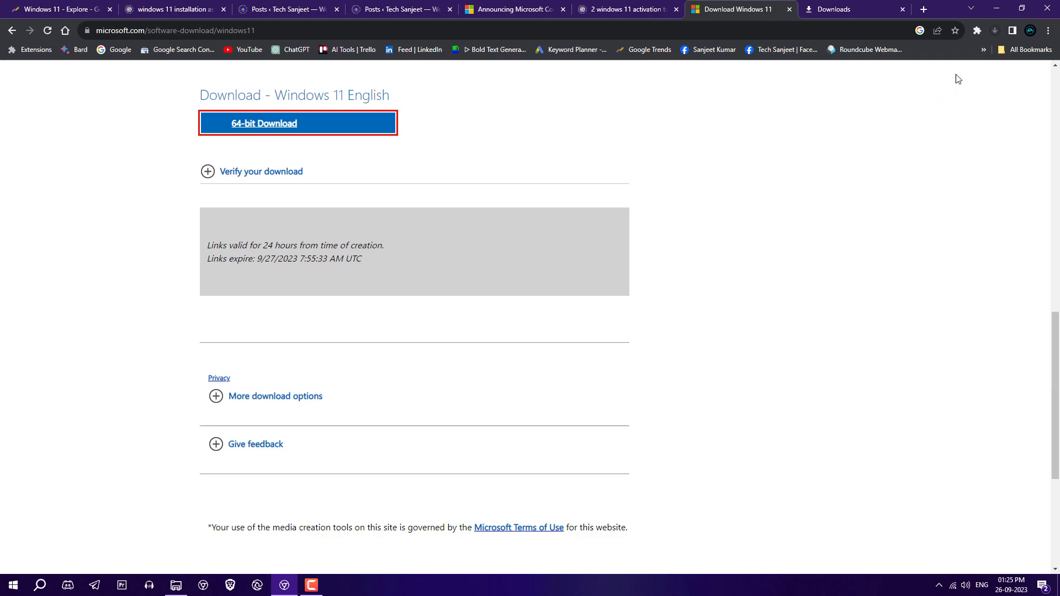
click(846, 9)
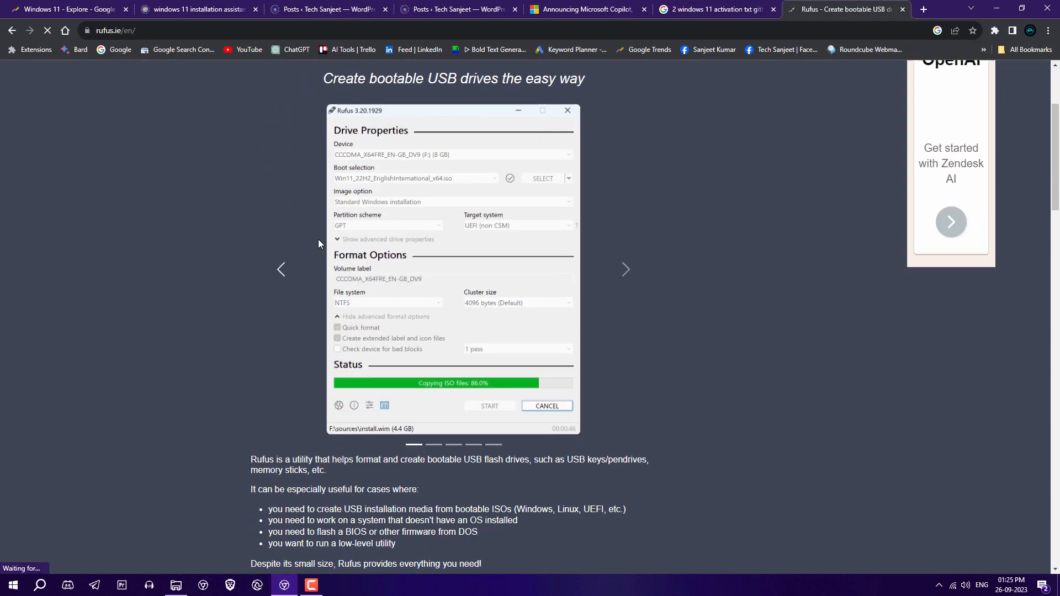
- Download Rufus from rufus.ie and run Rufus 4.2 with the 32 GB drive detected
click(994, 30)
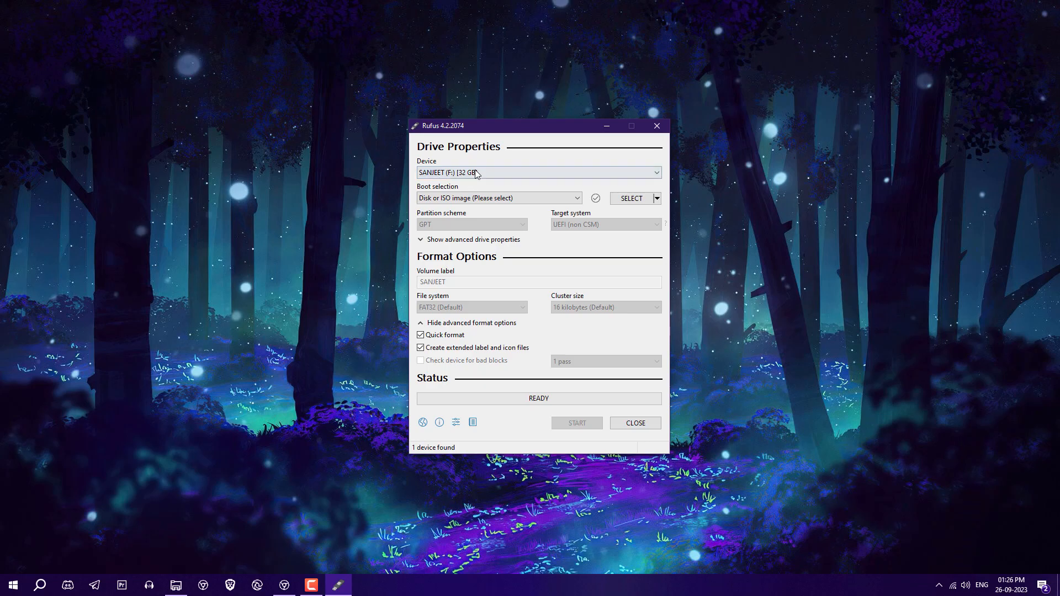
mouse_move(630, 198)
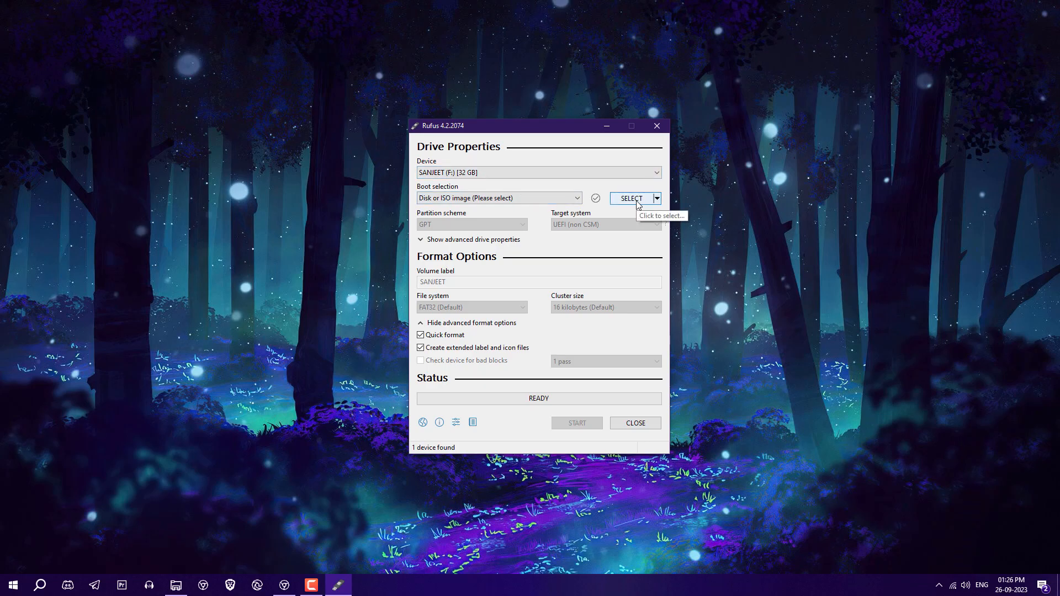
- Load Win11_22H2_English_x64v2.iso, set volume label 'Windows 11 23H2', and start the write
click(631, 198)
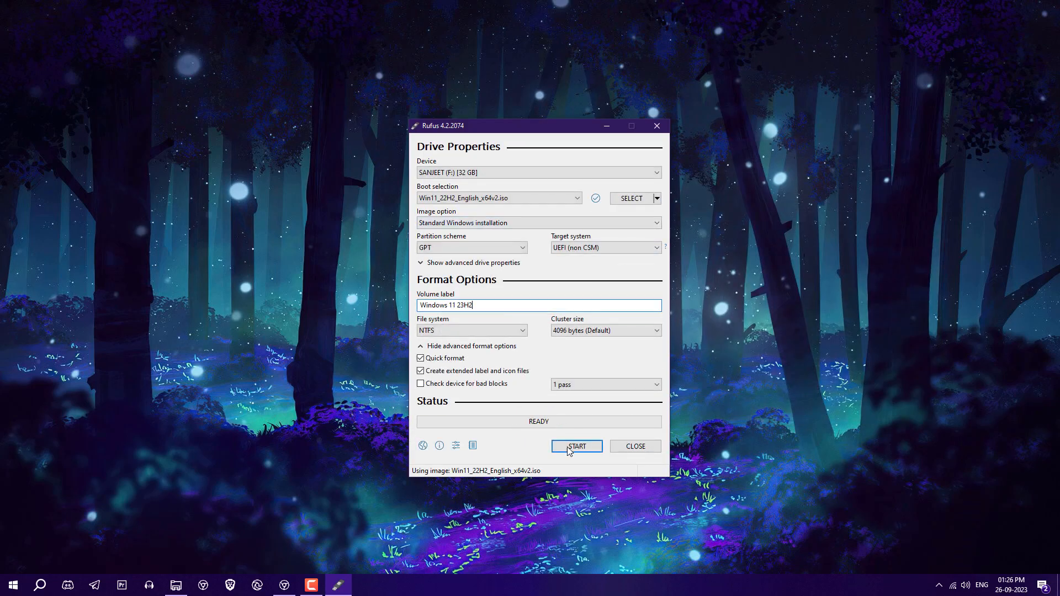
mouse_move(576, 446)
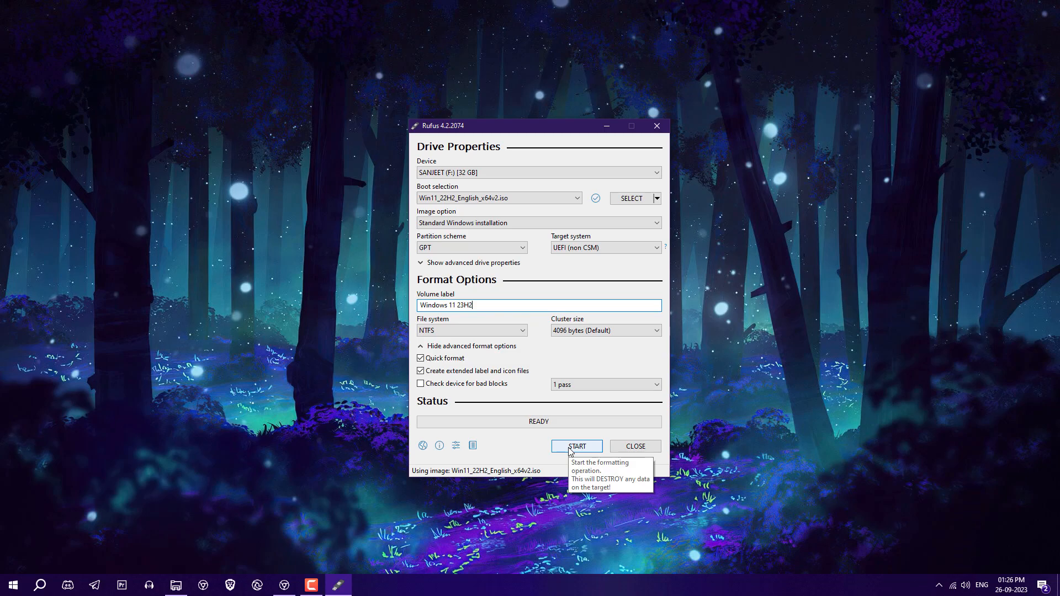
click(576, 446)
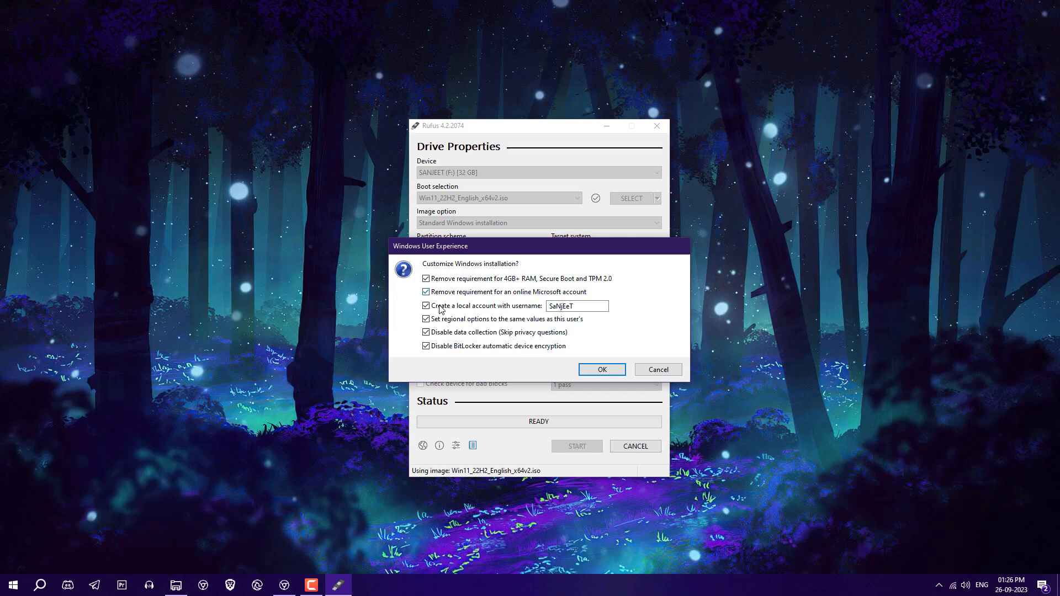
mouse_move(441, 298)
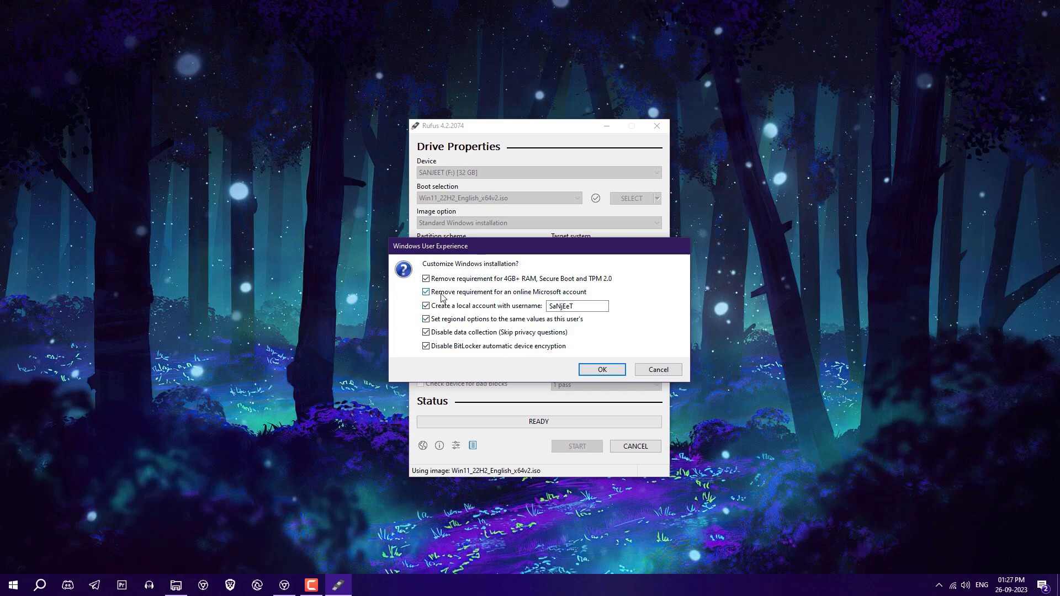
- Uncheck Disable BitLocker encryption, keep the other tweaks, and confirm erasing the 32 GB drive
click(425, 346)
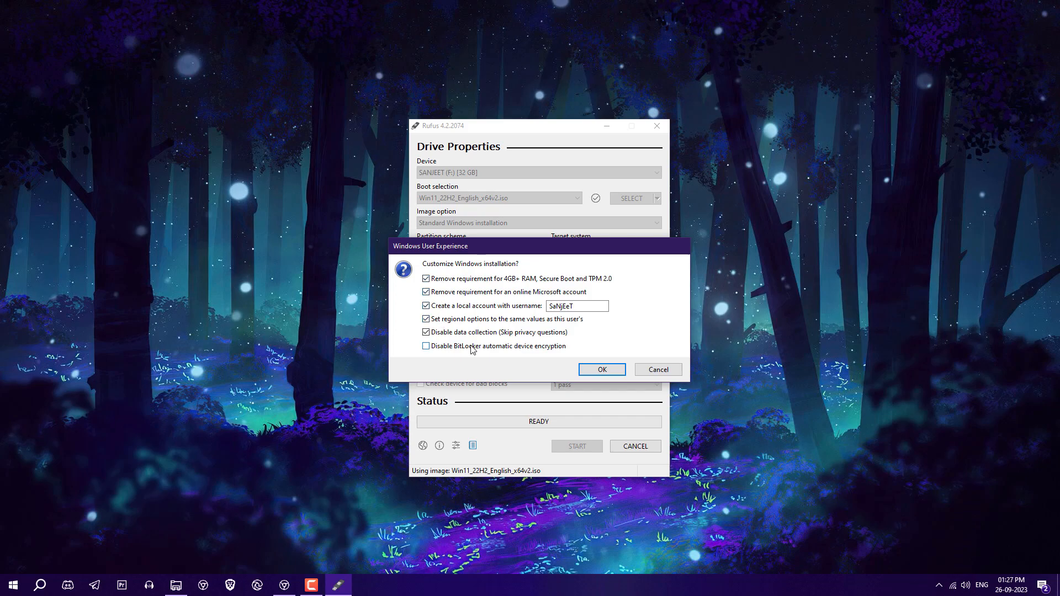
click(425, 332)
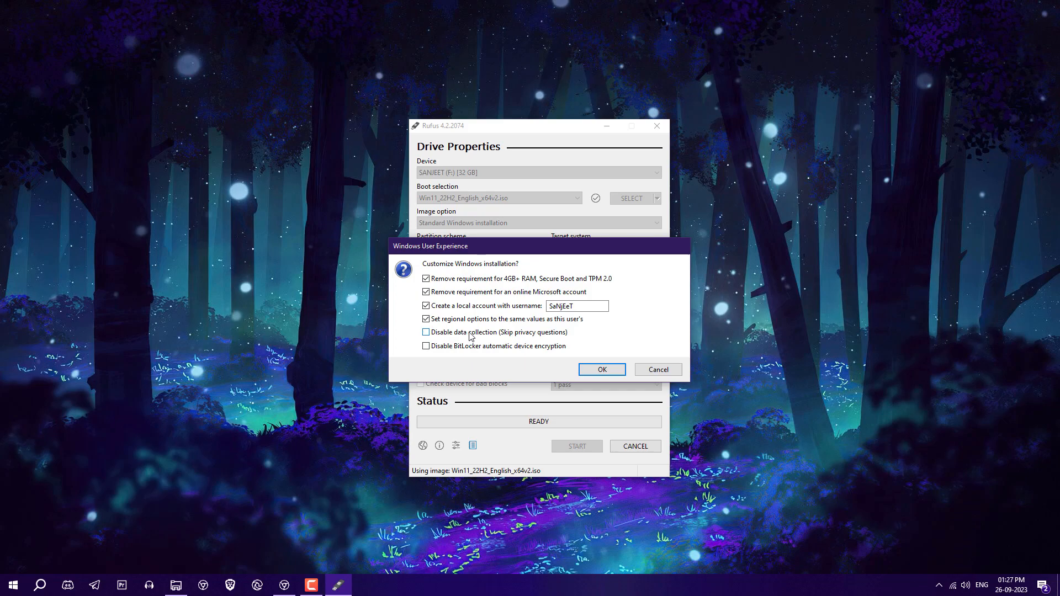
click(426, 332)
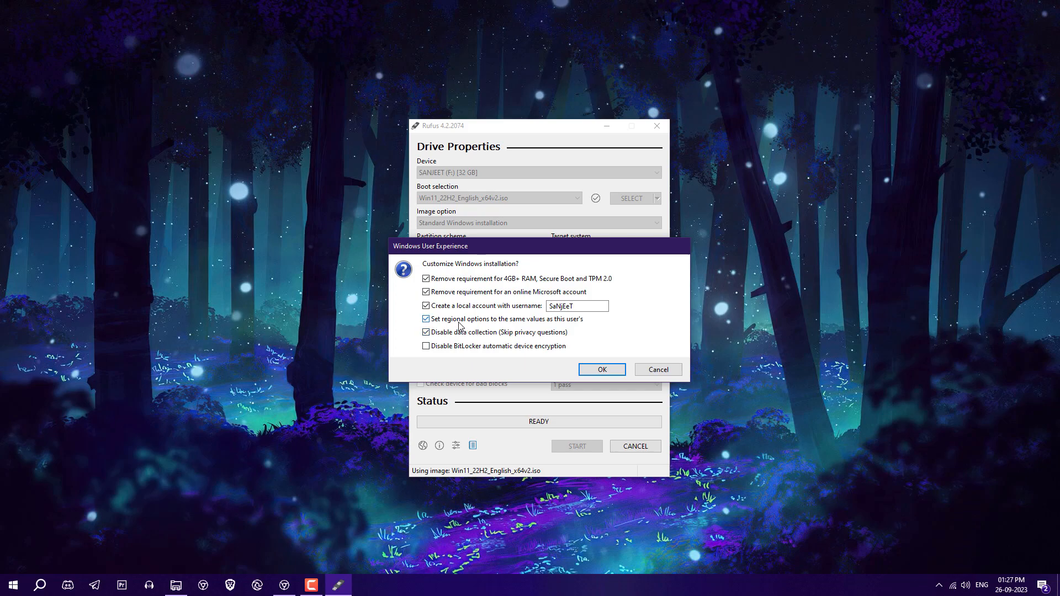
click(600, 369)
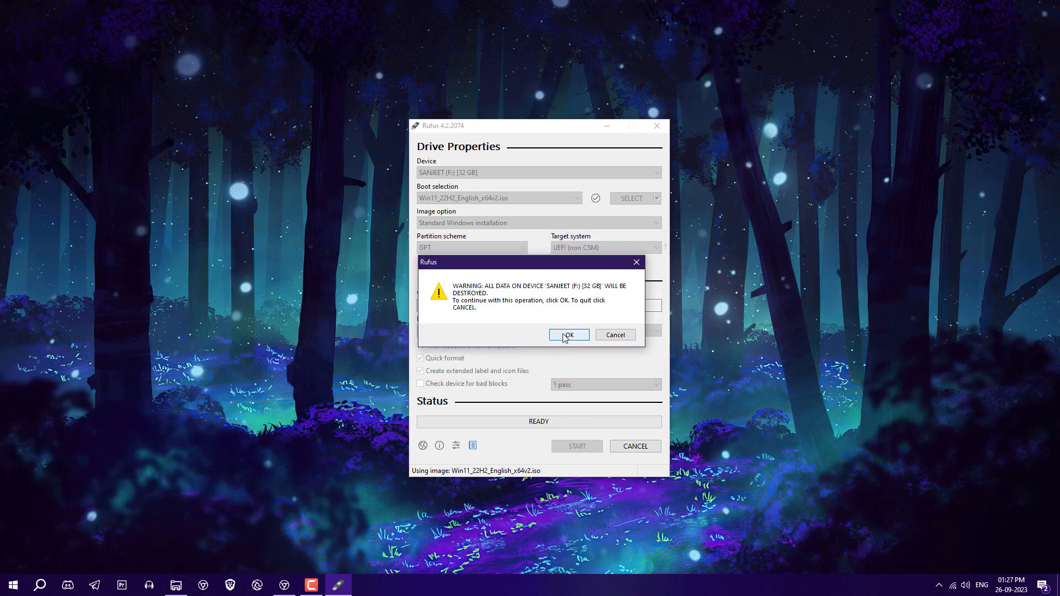
click(568, 334)
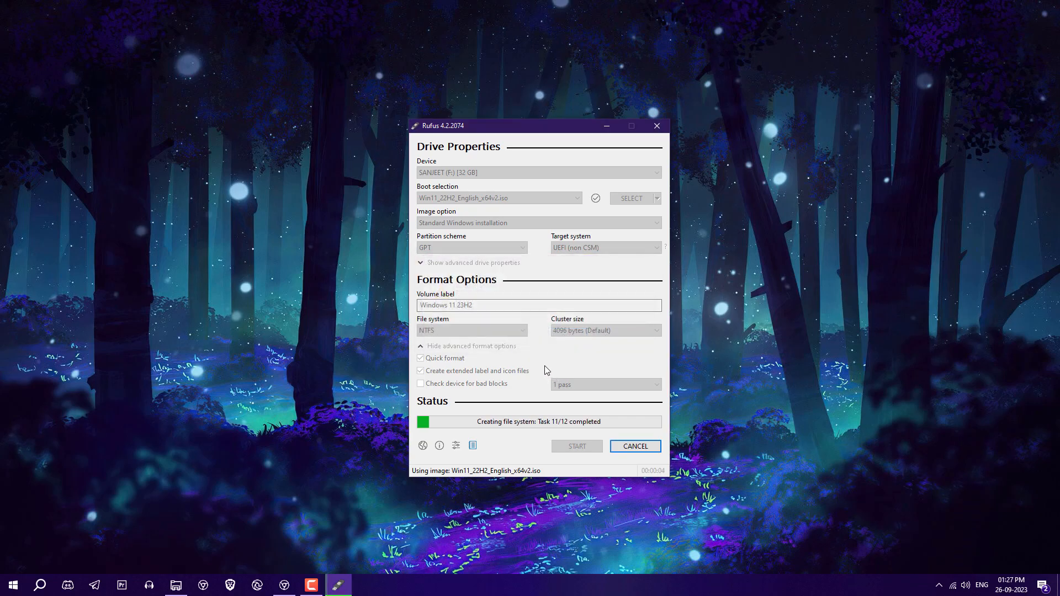